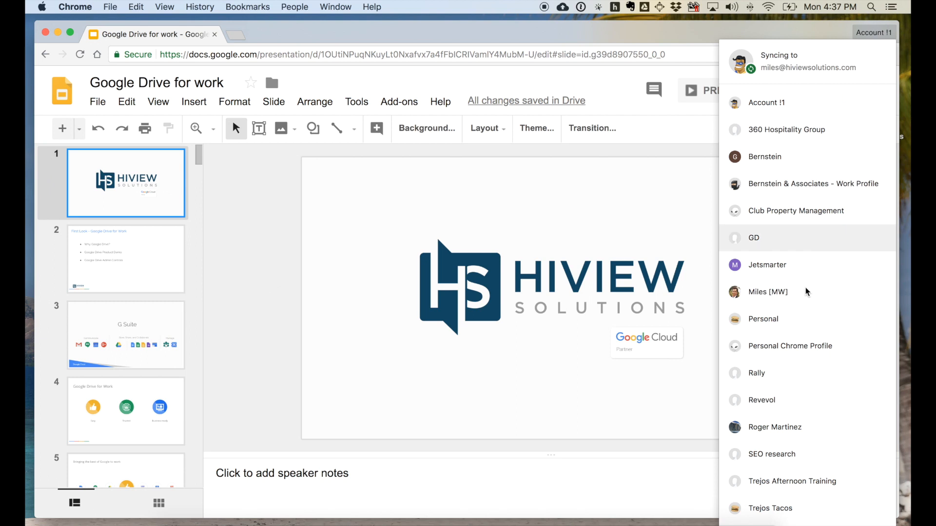
# Switch to the other Chrome account profile and land on My Drive
pyautogui.click(774, 427)
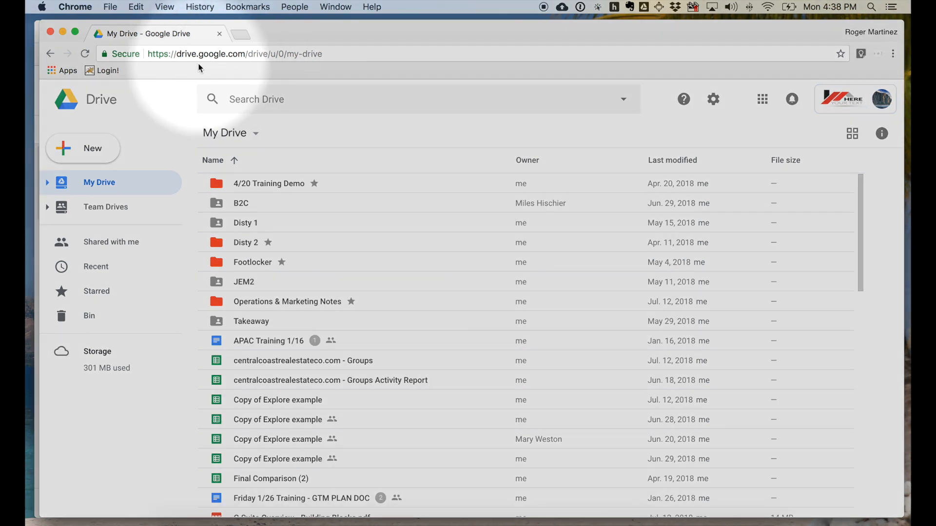
pyautogui.moveTo(103, 210)
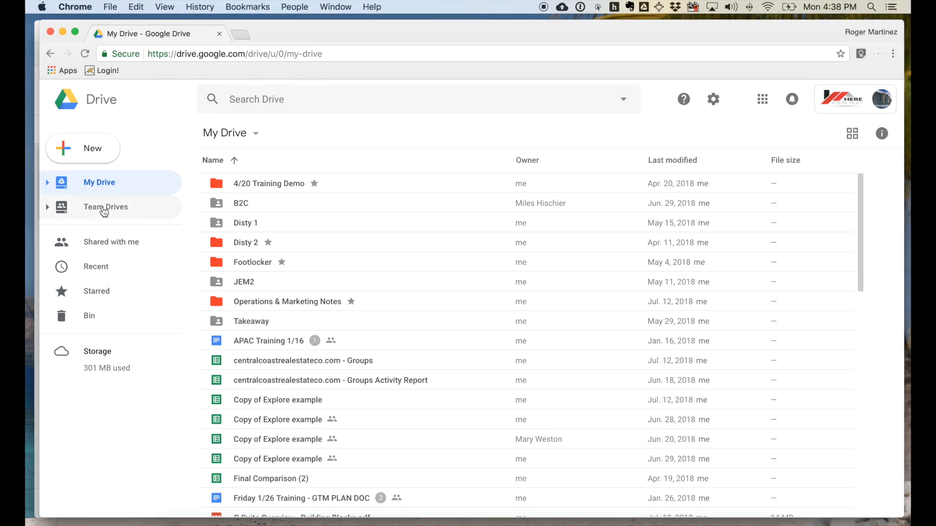
# Preview Excel Drive Demo.xlsx from Operations > Marketing Assets and check the Open with app list
pyautogui.click(105, 207)
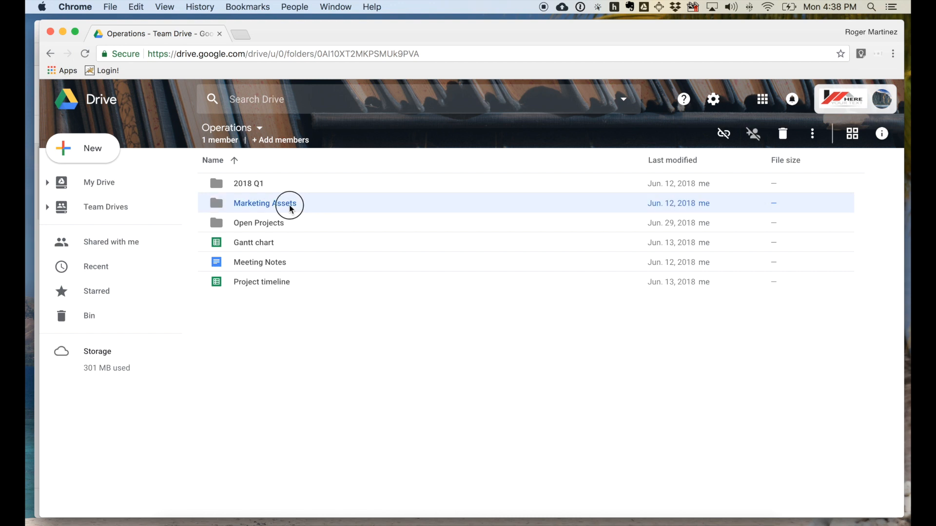
pyautogui.doubleClick(286, 202)
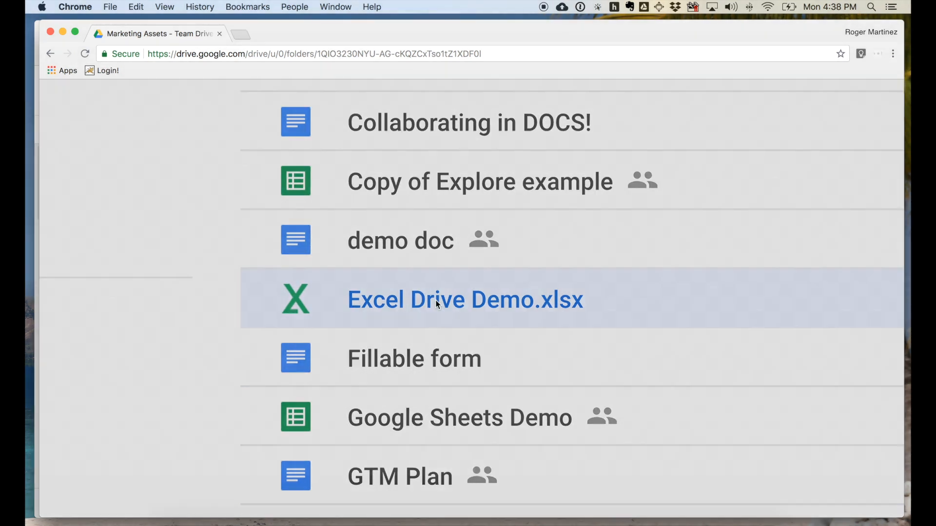
pyautogui.doubleClick(438, 300)
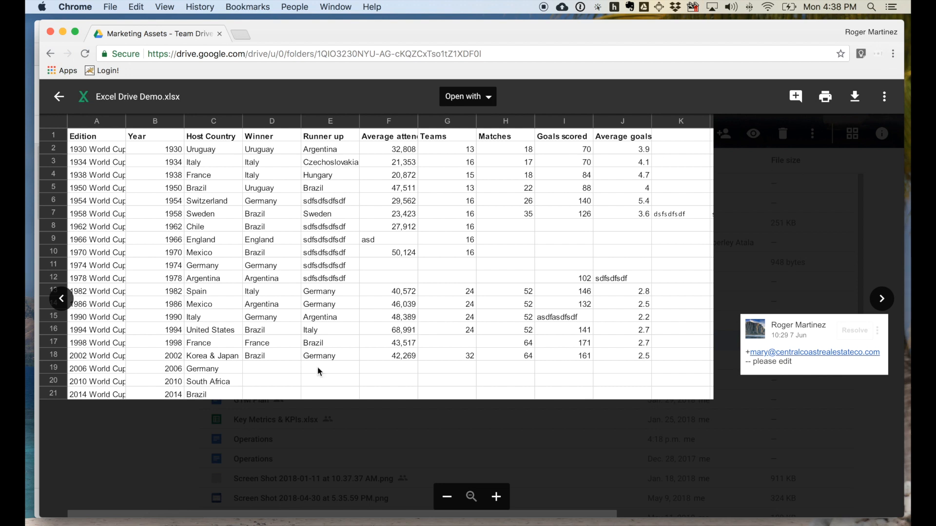
pyautogui.moveTo(288, 203)
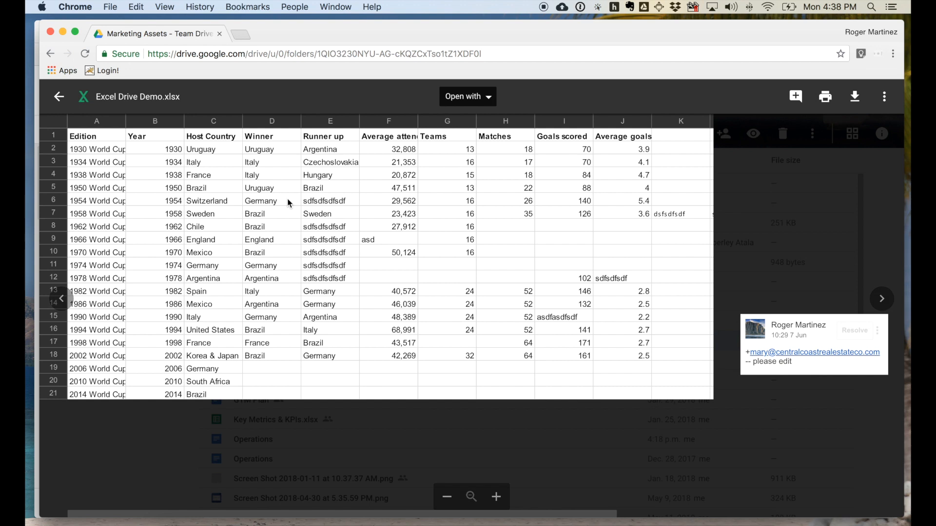
pyautogui.moveTo(476, 100)
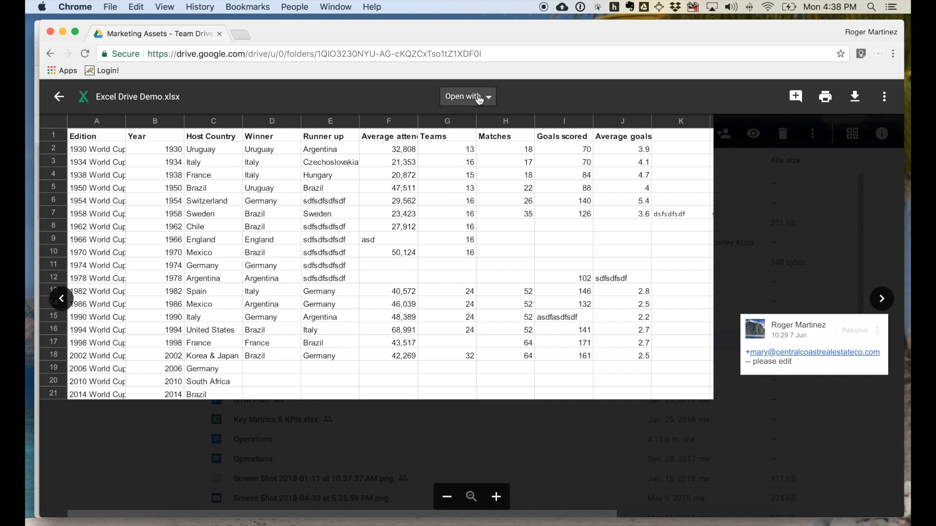
pyautogui.click(468, 96)
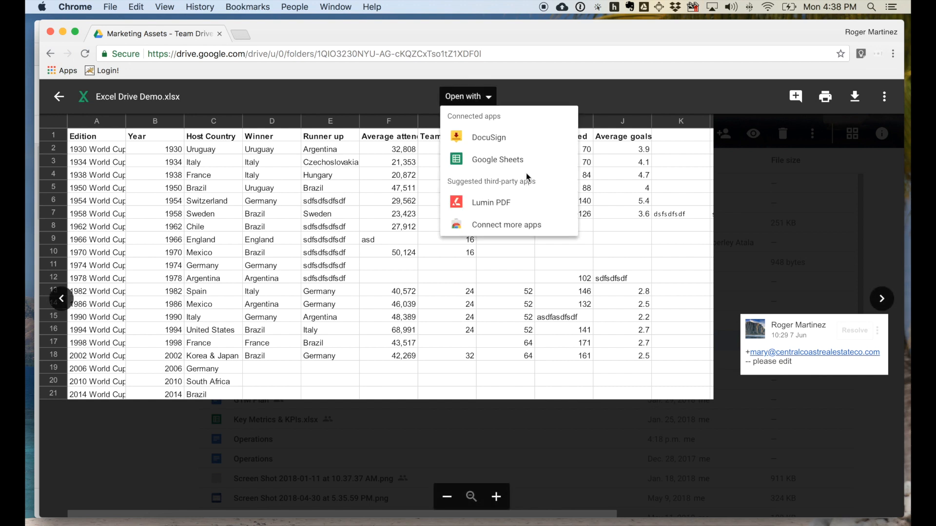
pyautogui.moveTo(530, 165)
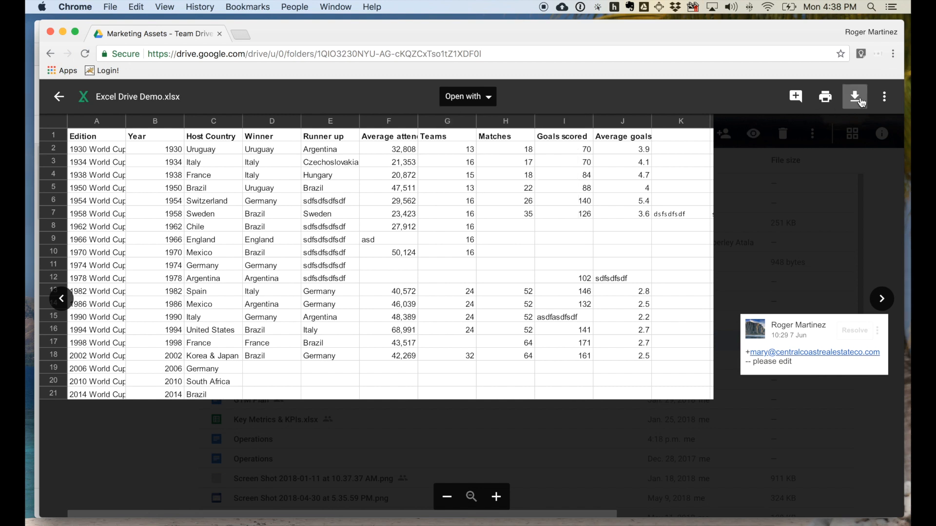
# Download a copy of Excel Drive Demo.xlsx from the preview to the Desktop
pyautogui.click(59, 96)
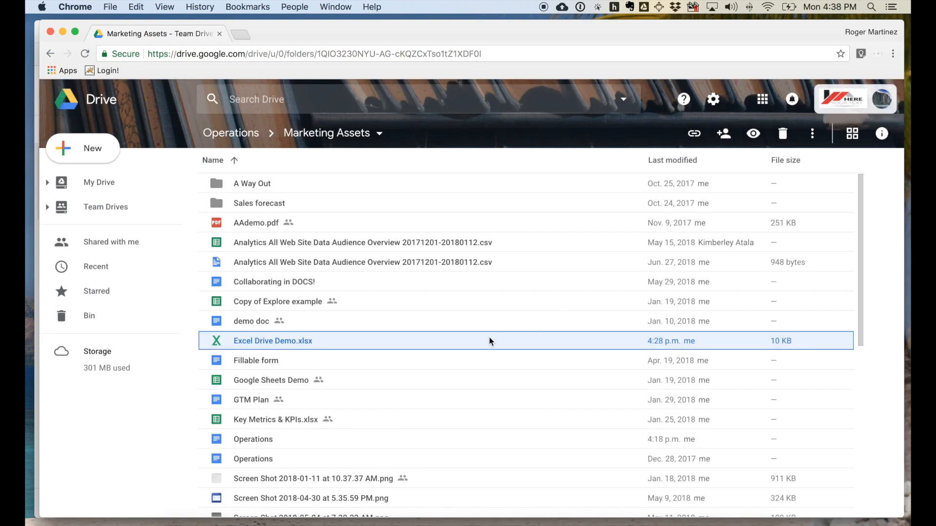
pyautogui.doubleClick(273, 341)
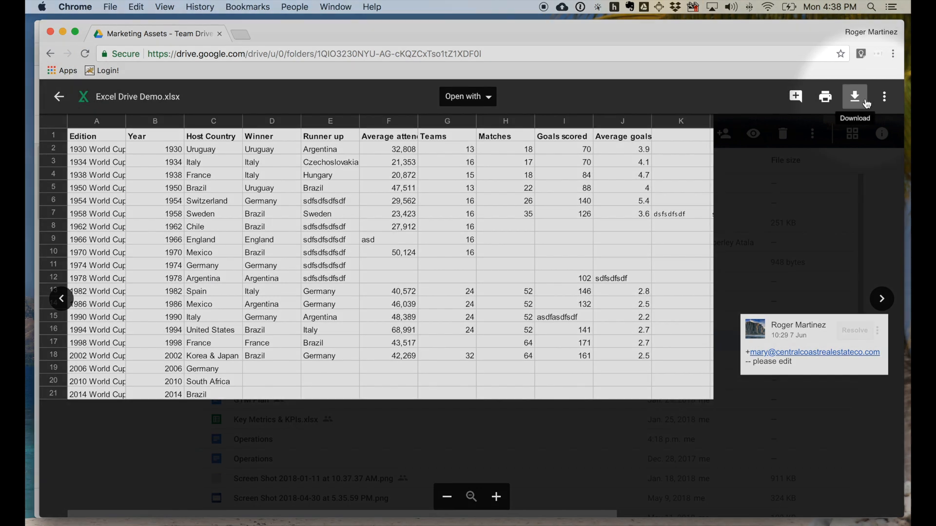
pyautogui.click(854, 96)
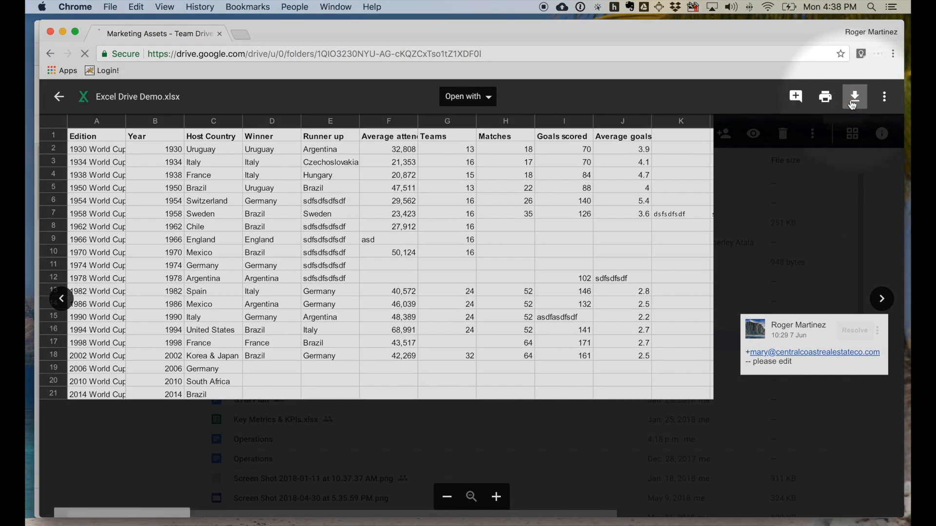
pyautogui.click(854, 96)
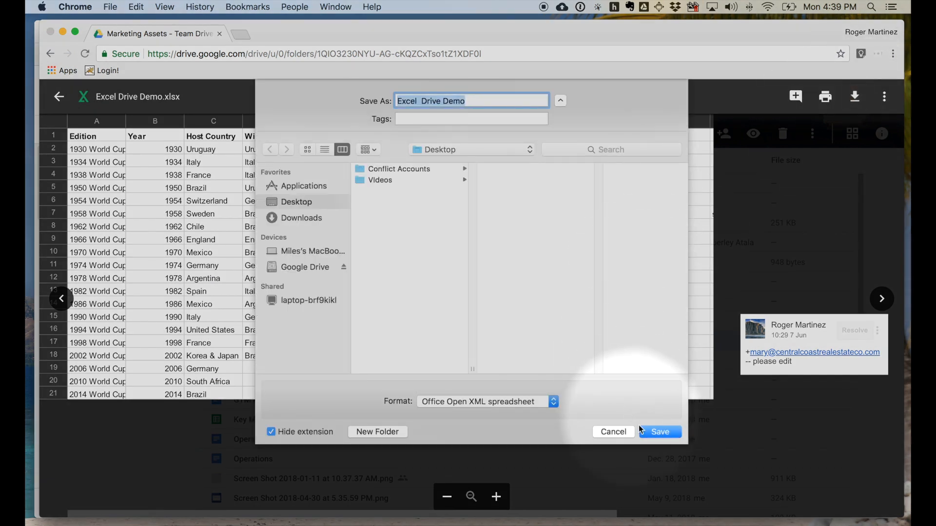
pyautogui.click(663, 431)
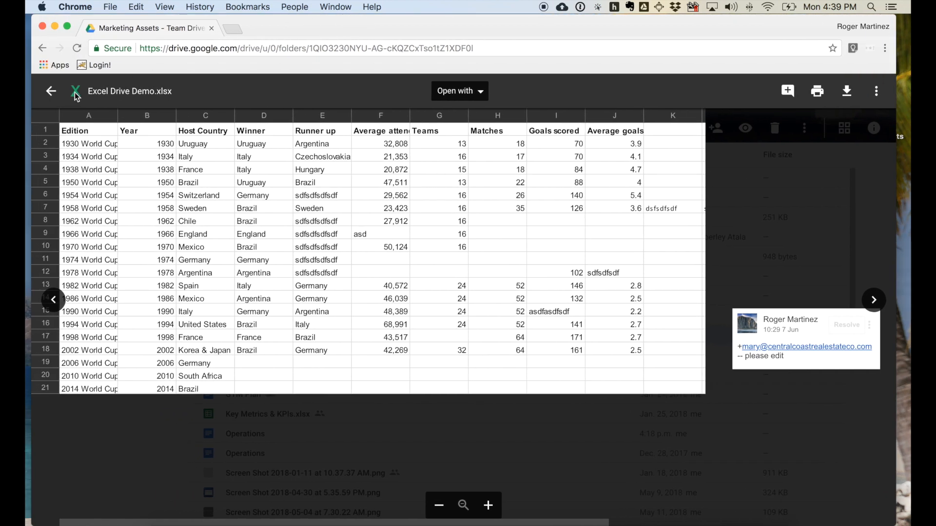
# Review the version history of Excel Drive Demo.xlsx showing the new 4:39 p.m. version above Version 9
pyautogui.click(51, 92)
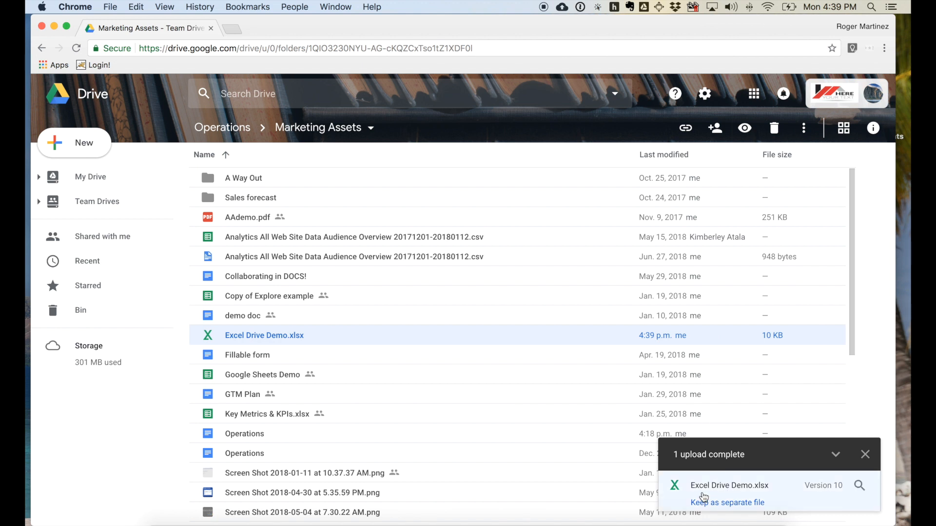
pyautogui.moveTo(861, 485)
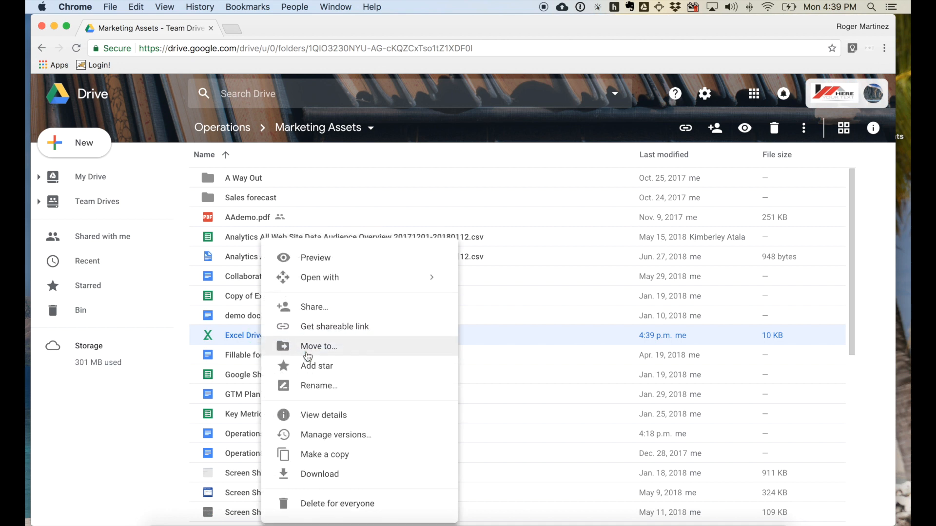
pyautogui.moveTo(355, 440)
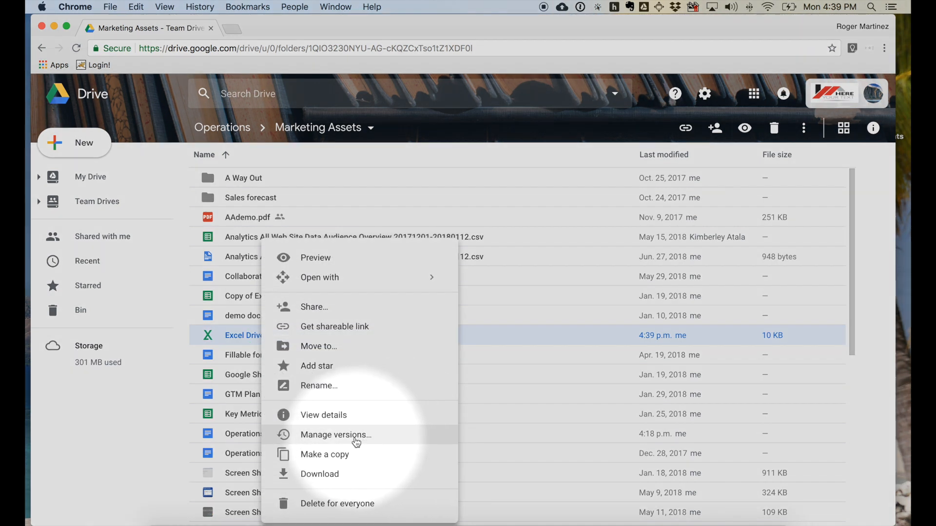
pyautogui.click(336, 435)
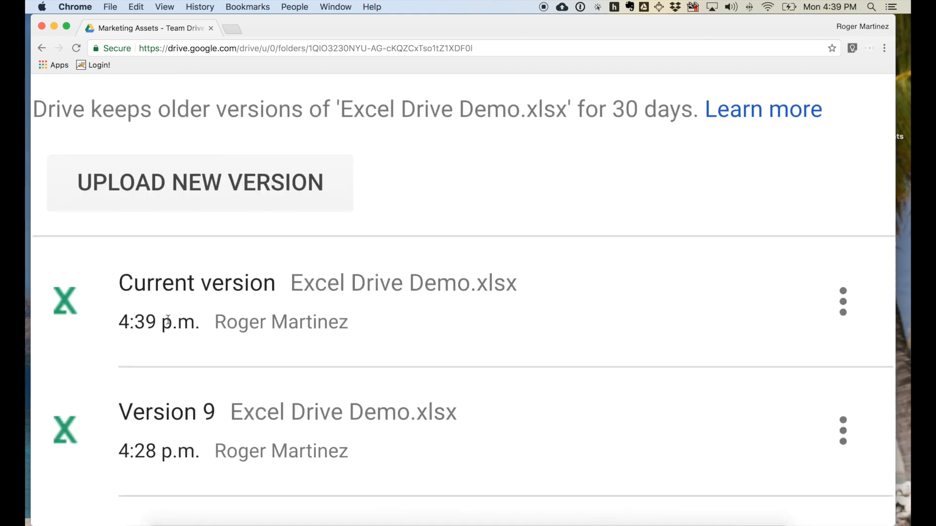
pyautogui.moveTo(141, 464)
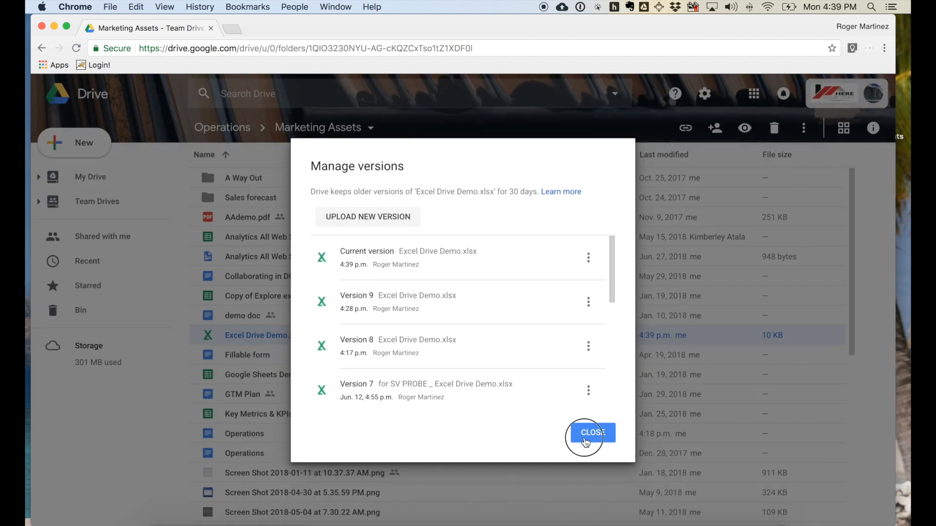
pyautogui.click(593, 433)
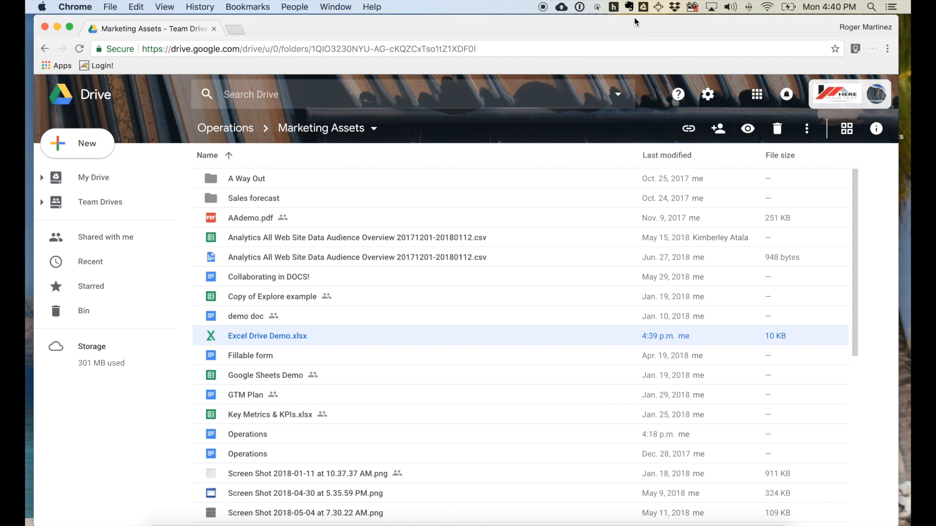
# Show the Drive settings menu offering Download Drive File Stream for Mac
pyautogui.click(638, 8)
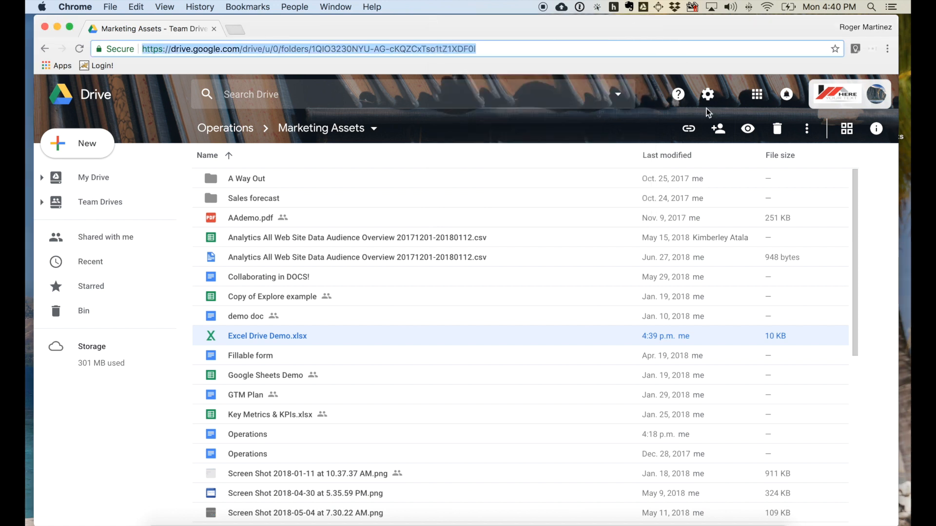
pyautogui.moveTo(707, 95)
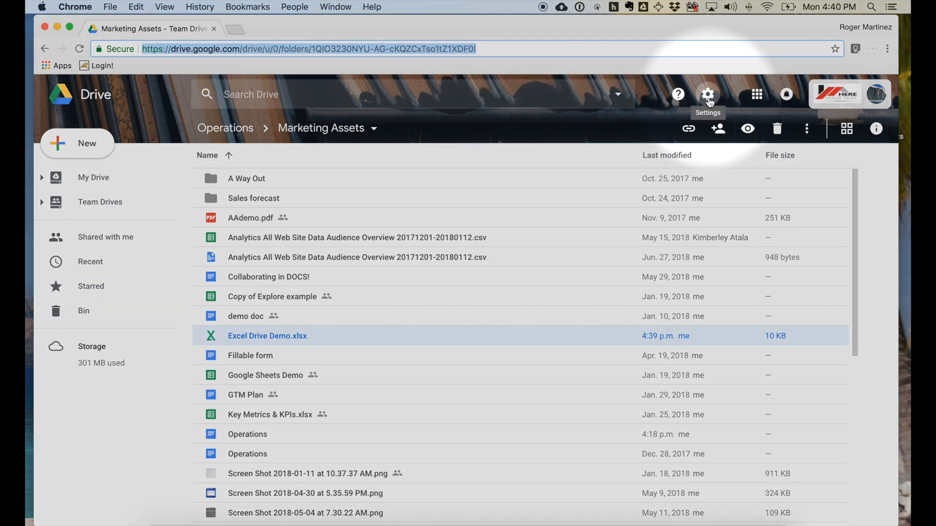
pyautogui.click(707, 94)
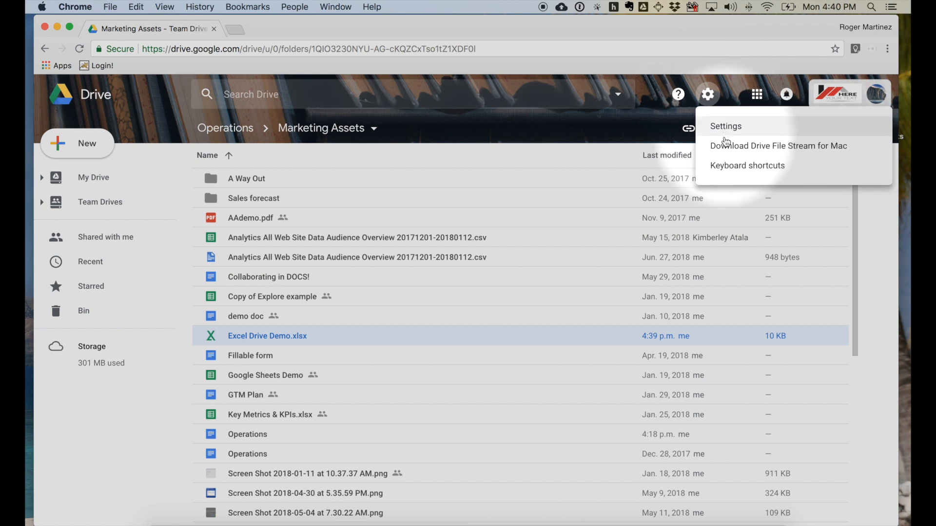
pyautogui.moveTo(752, 154)
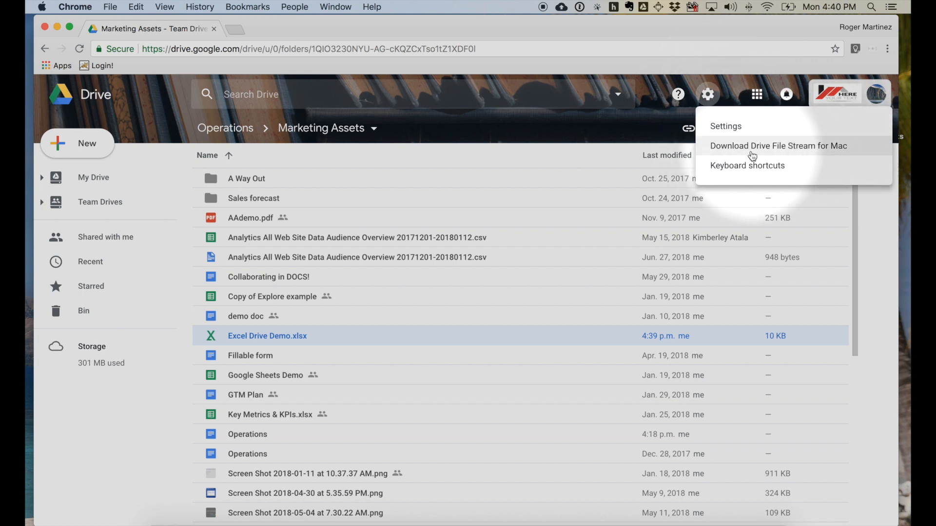
pyautogui.moveTo(740, 154)
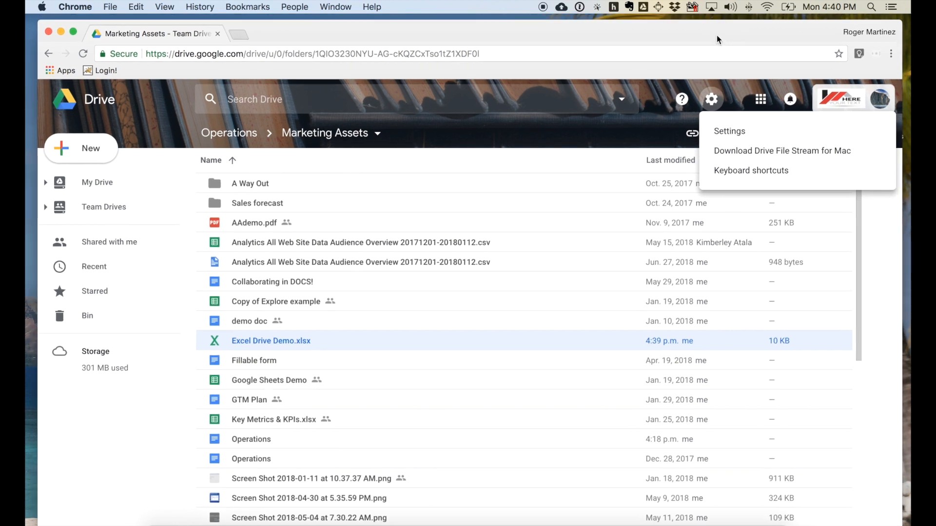
# Browse the Google Drive volume in Finder, expanding Team Drives down to 2018 Q1 under Operations
pyautogui.click(643, 5)
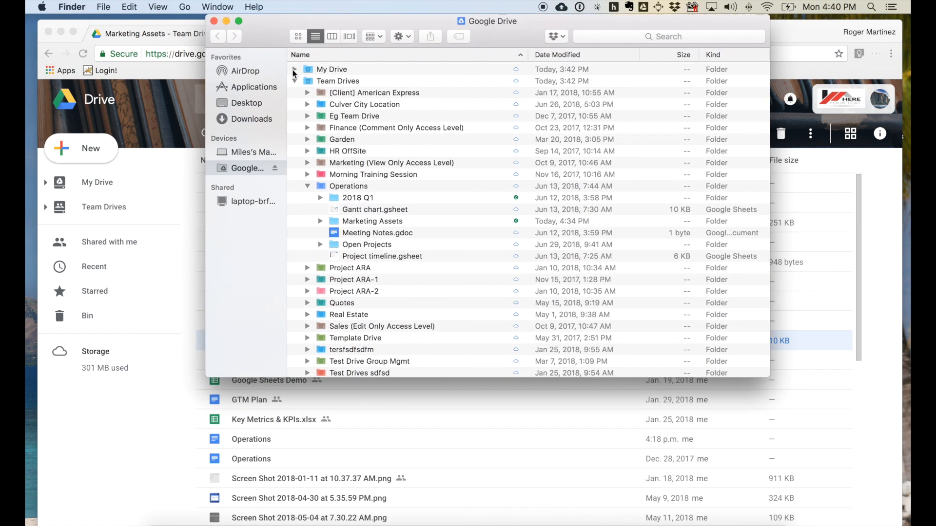
pyautogui.click(294, 70)
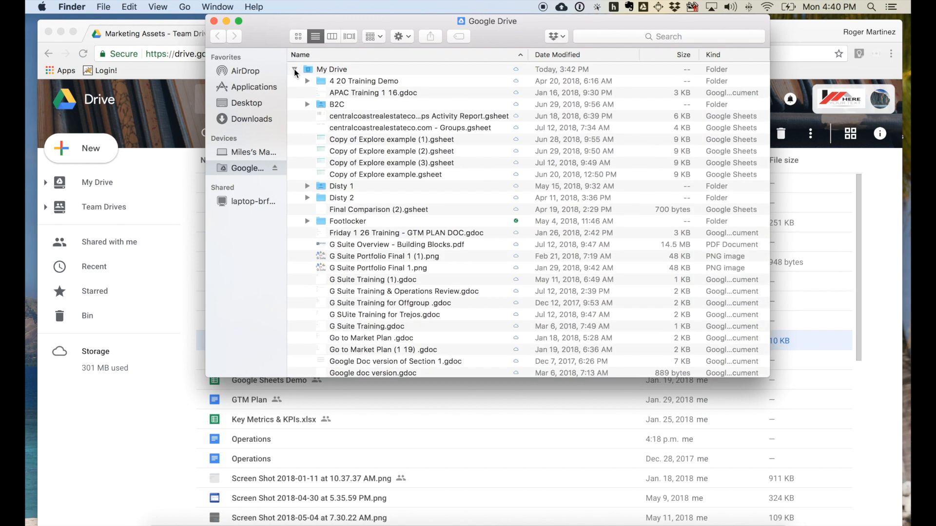
pyautogui.click(295, 70)
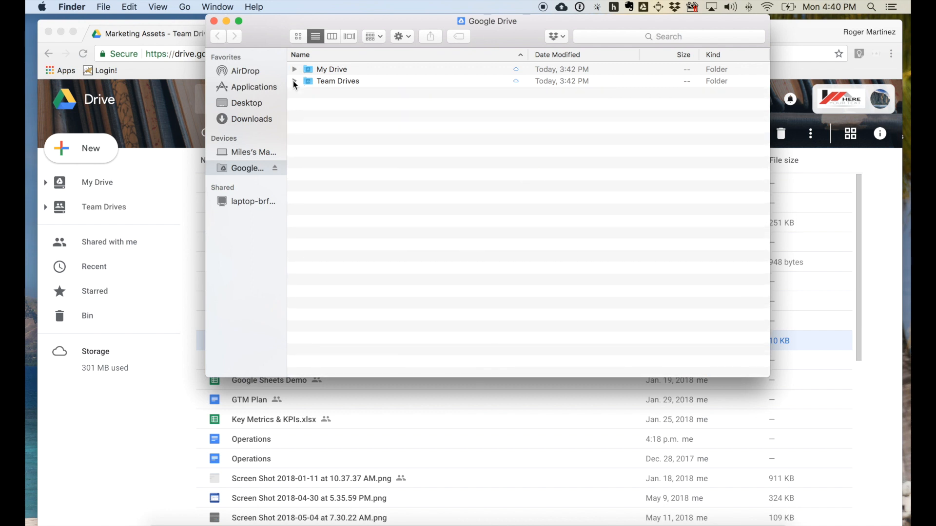
pyautogui.moveTo(298, 84)
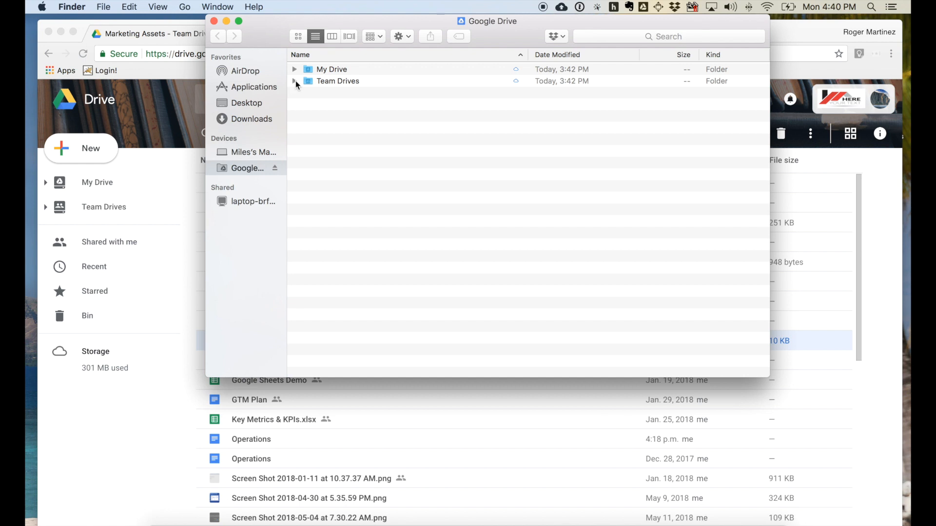
pyautogui.click(294, 81)
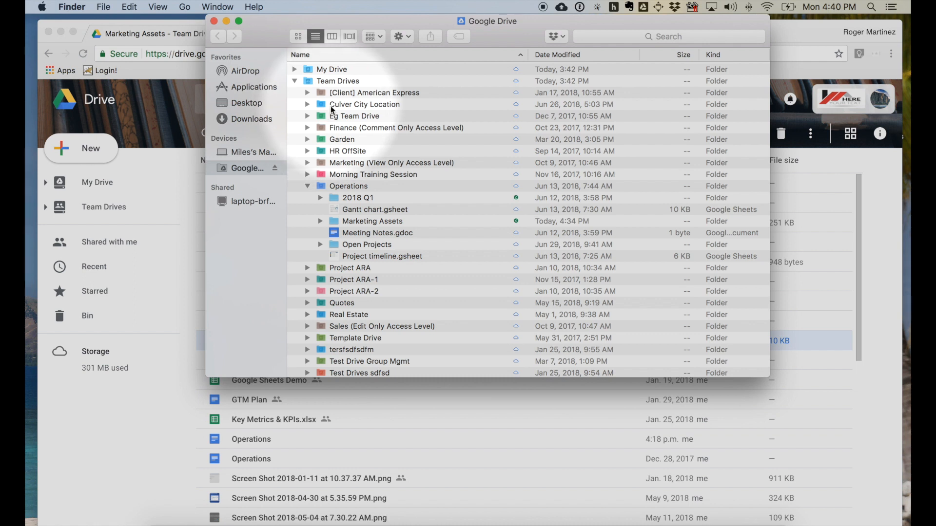
pyautogui.click(365, 105)
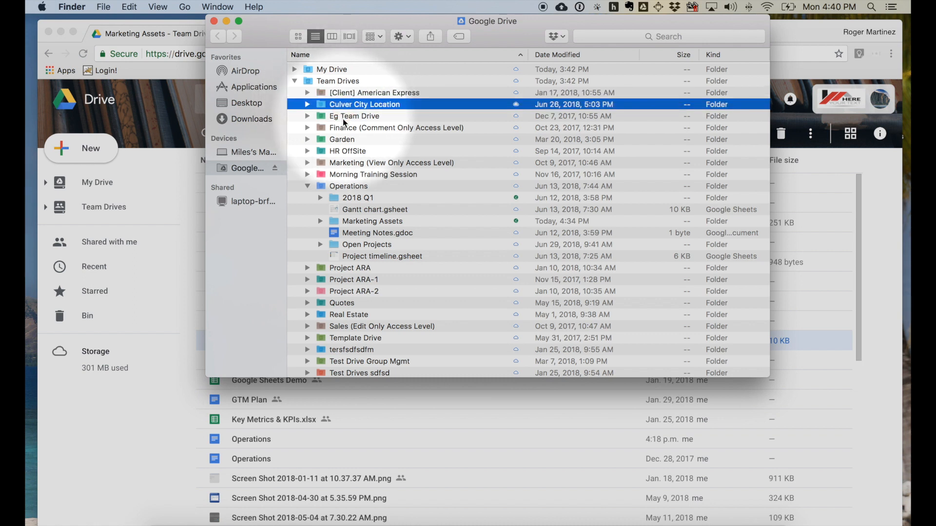
pyautogui.click(341, 138)
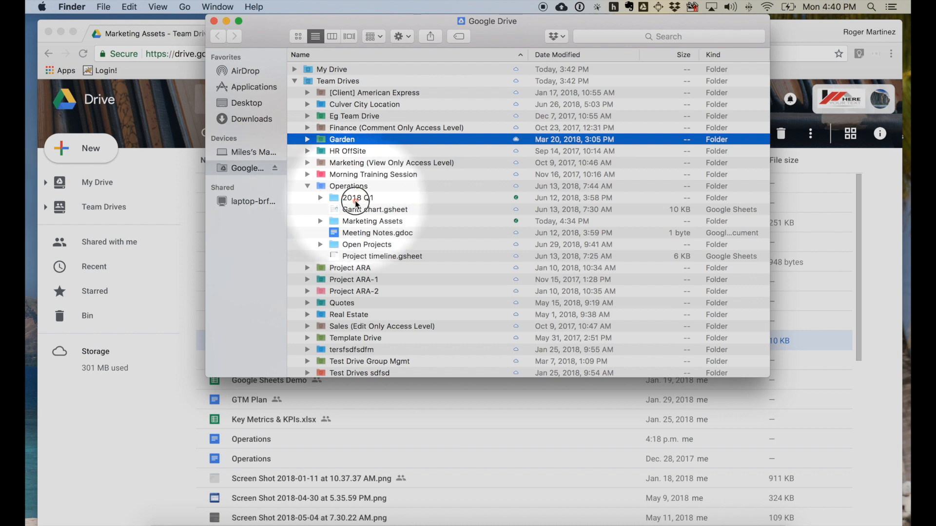
pyautogui.click(358, 197)
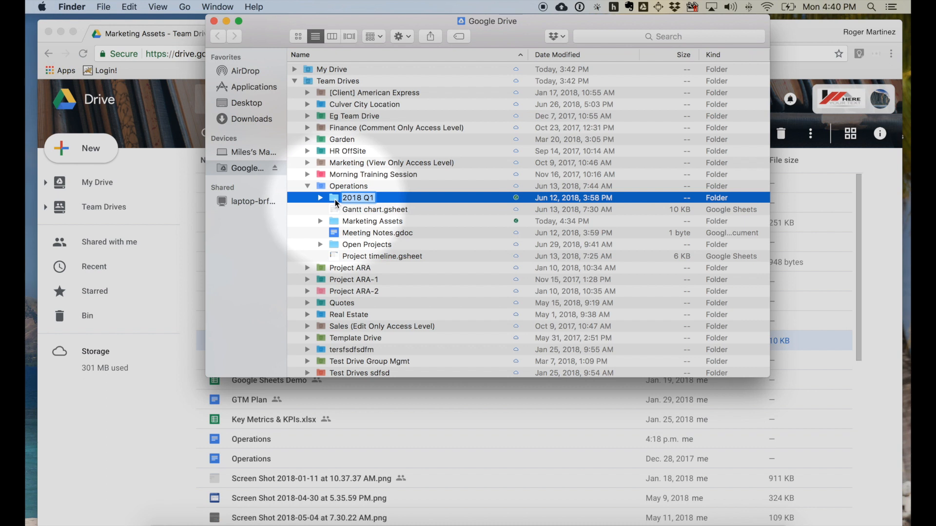
# Set the 2018 Q1 folder to Online only via the Drive File Stream options
pyautogui.rightClick(358, 196)
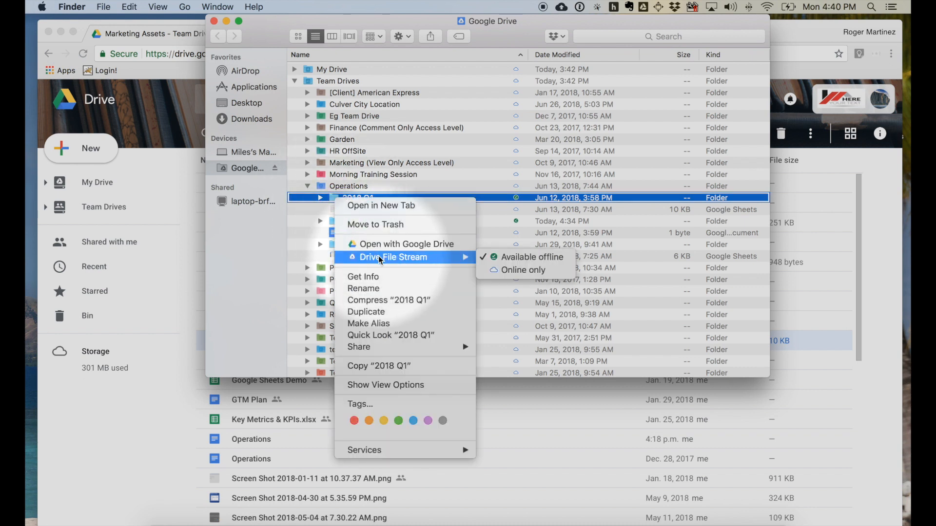
pyautogui.moveTo(534, 260)
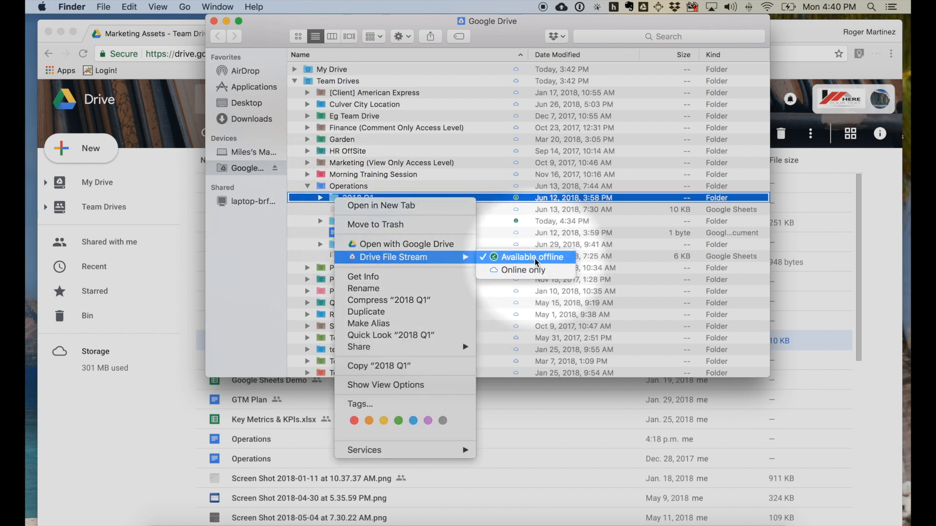
pyautogui.moveTo(527, 270)
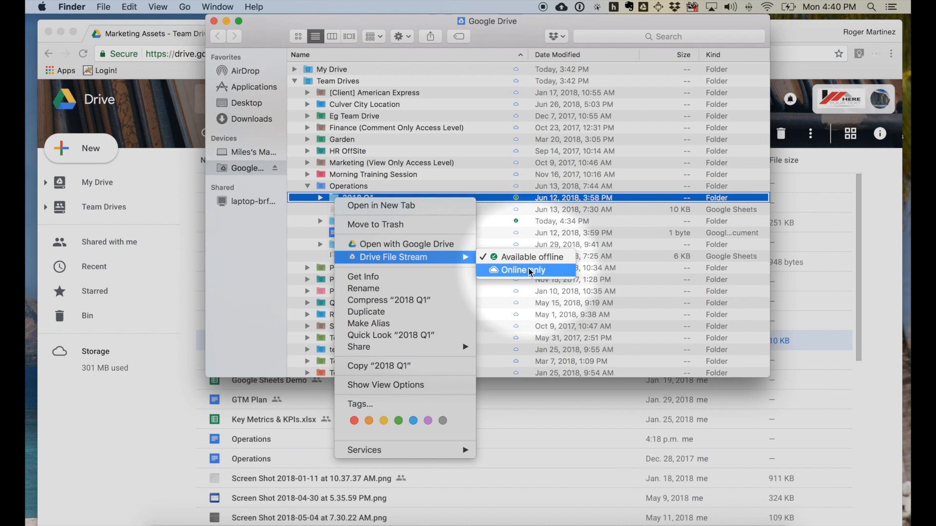
pyautogui.click(522, 270)
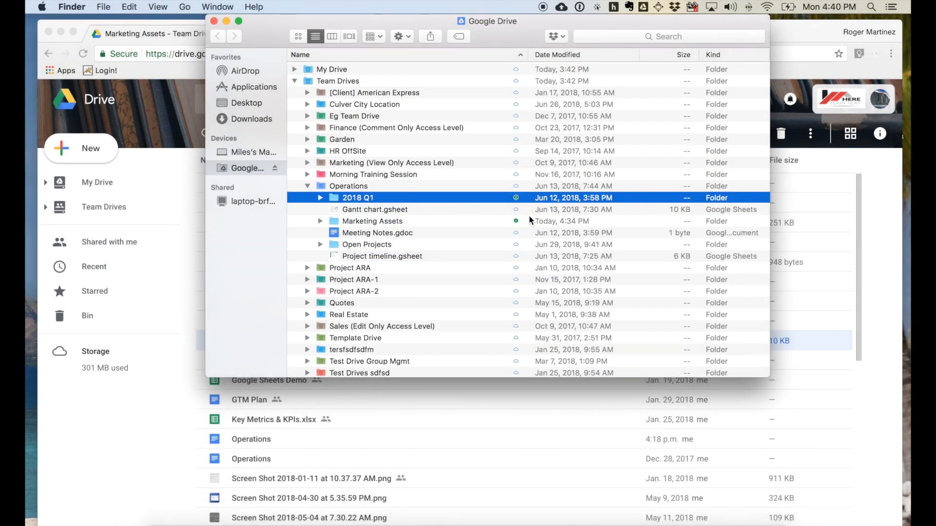
pyautogui.moveTo(417, 216)
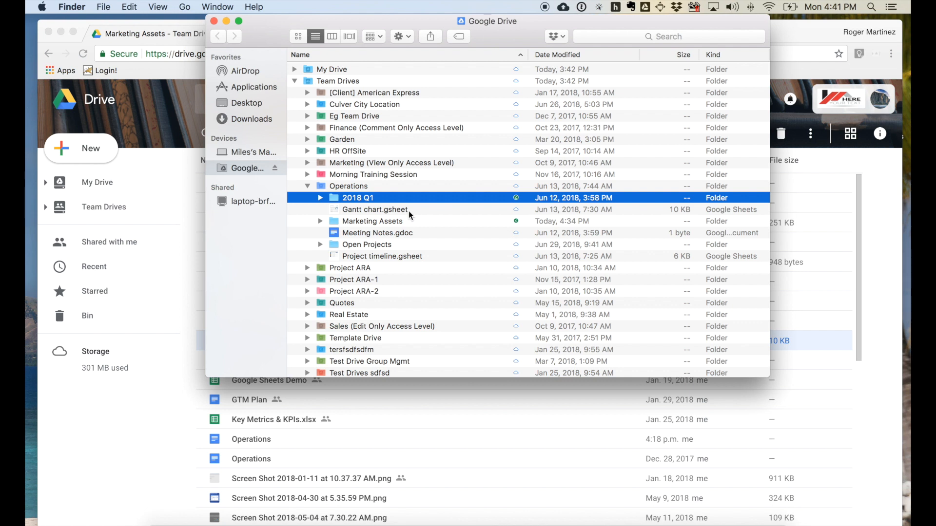
# Launch Excel Drive Demo.xlsx from the Marketing Assets folder in Microsoft Excel
pyautogui.doubleClick(372, 220)
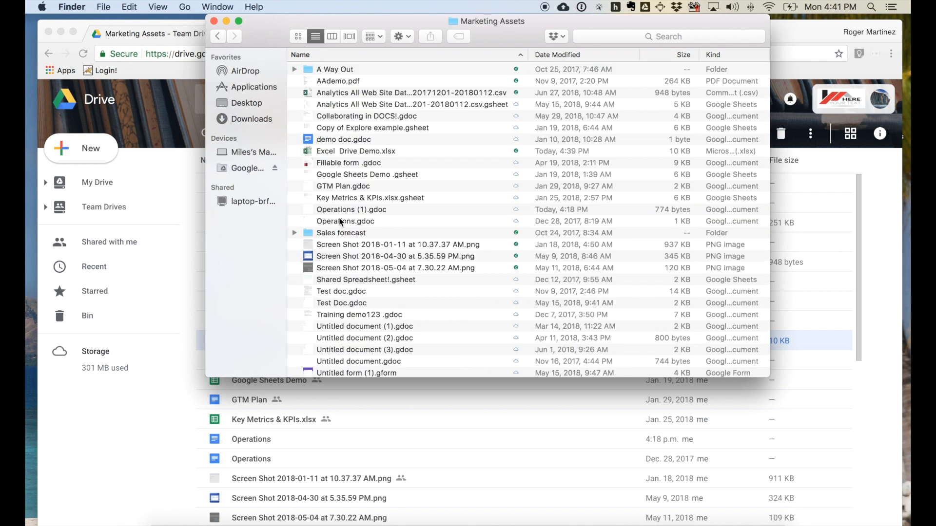
pyautogui.click(357, 151)
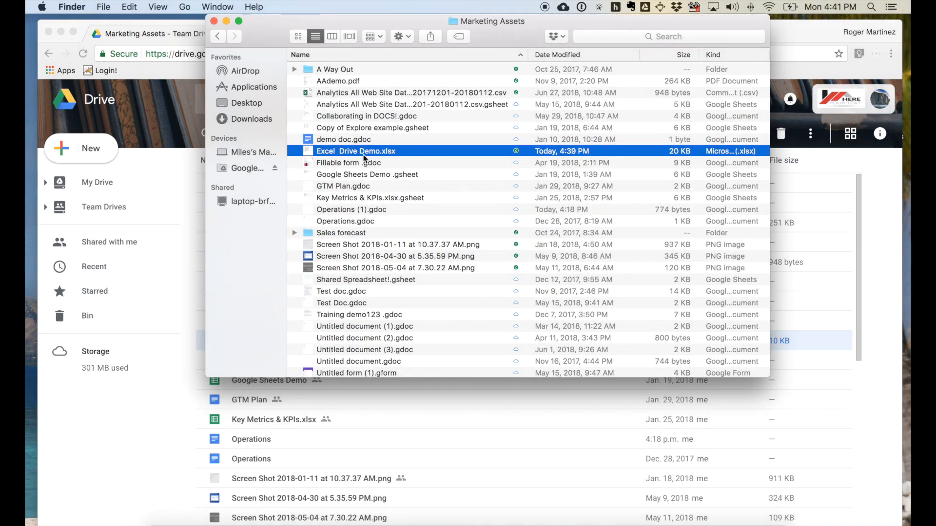
pyautogui.doubleClick(355, 150)
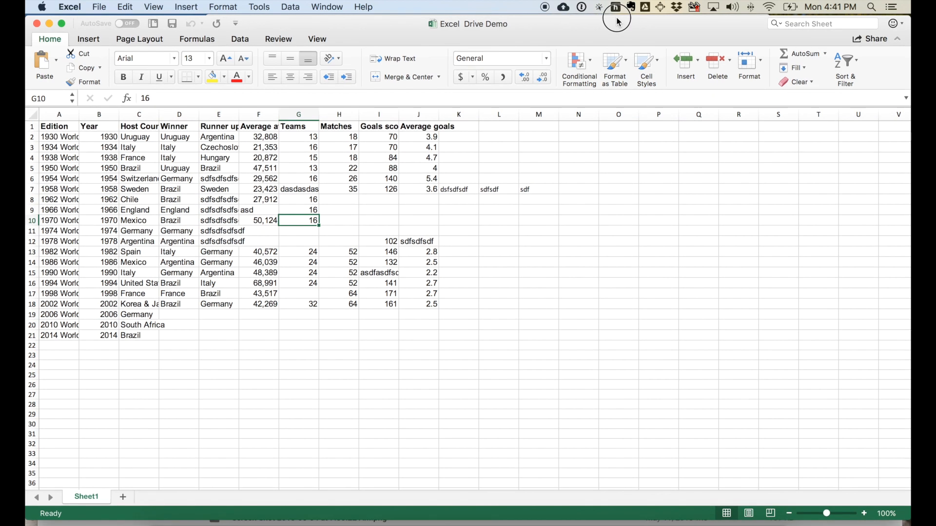
pyautogui.moveTo(577, 104)
pyautogui.write('sdfsdfsdfsdf')
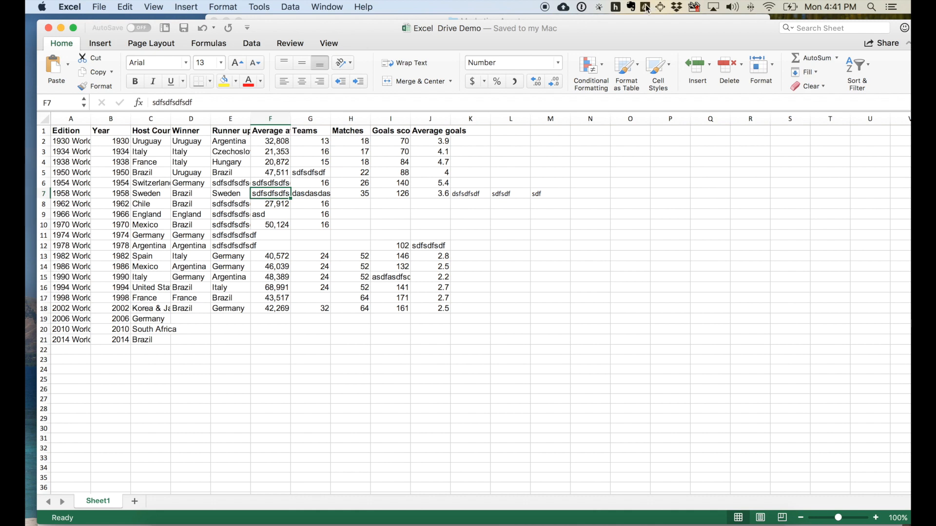
# Check Drive File Stream sync status for Excel Drive Demo.xlsx, then return to the Drive tab showing it modified 4:41 p.m
pyautogui.click(632, 5)
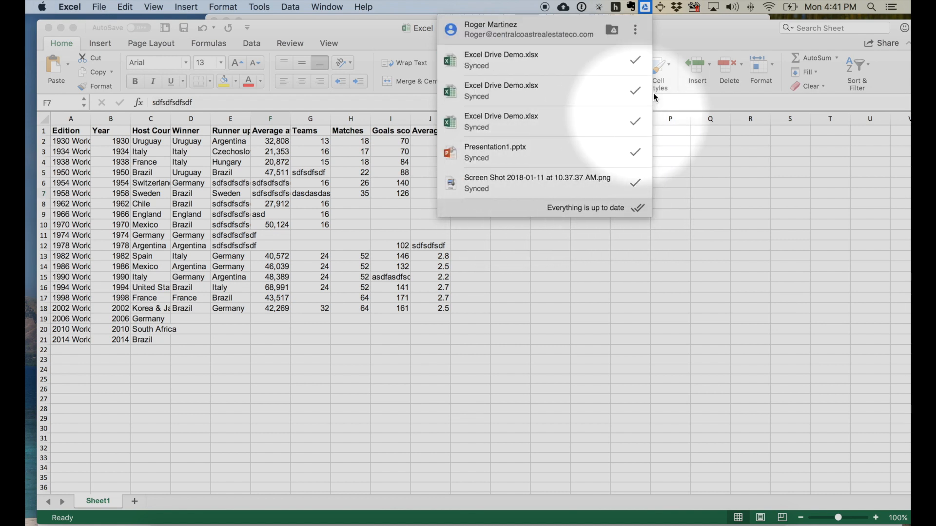
pyautogui.click(637, 8)
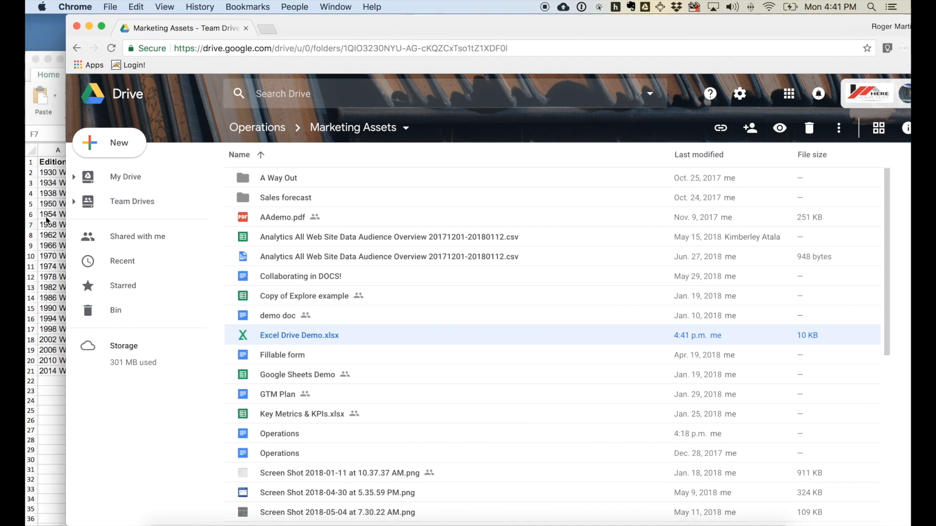
pyautogui.doubleClick(299, 336)
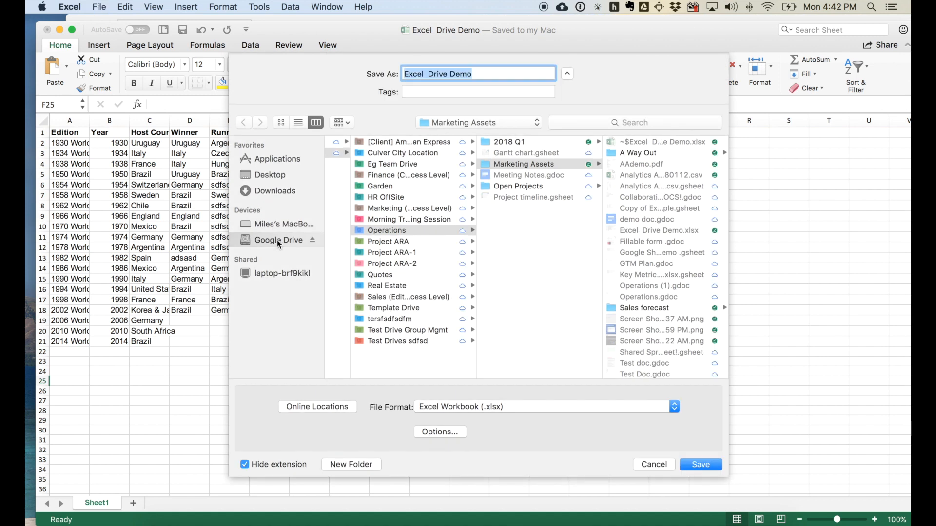
pyautogui.moveTo(281, 245)
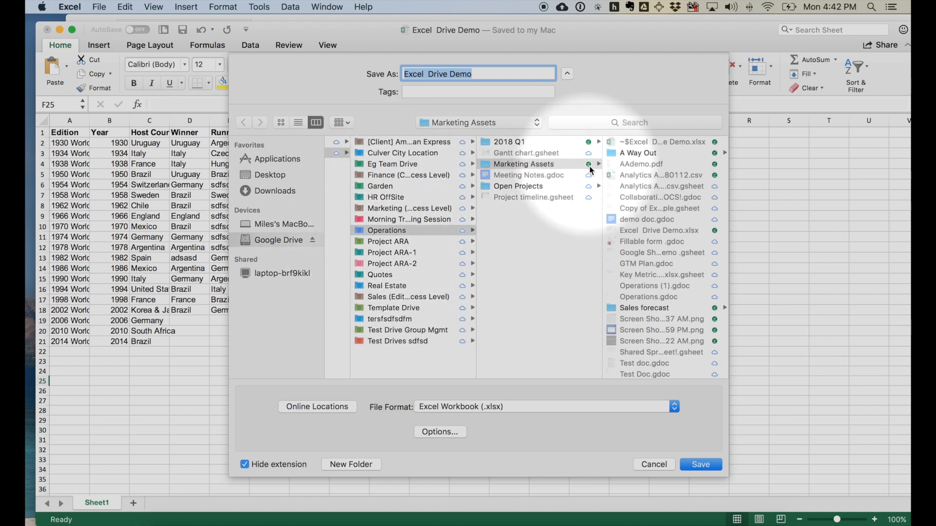
pyautogui.click(566, 74)
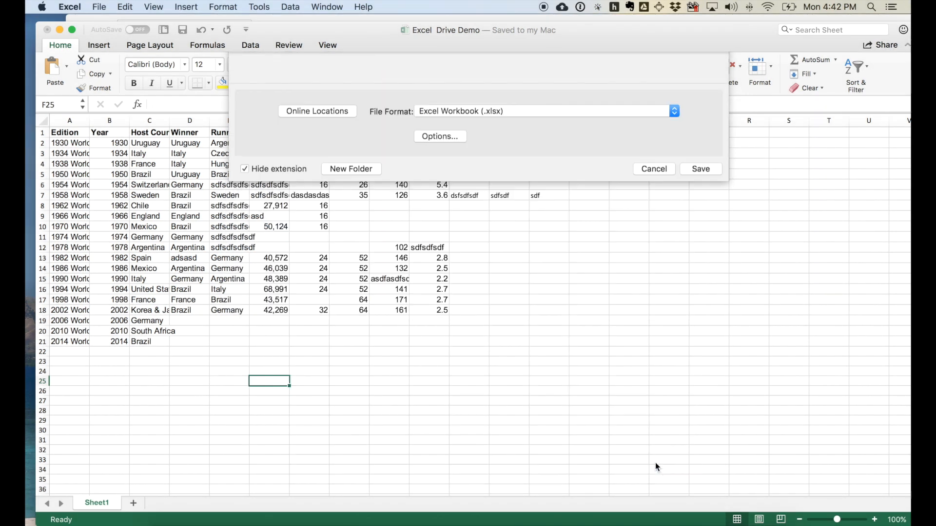
pyautogui.click(654, 169)
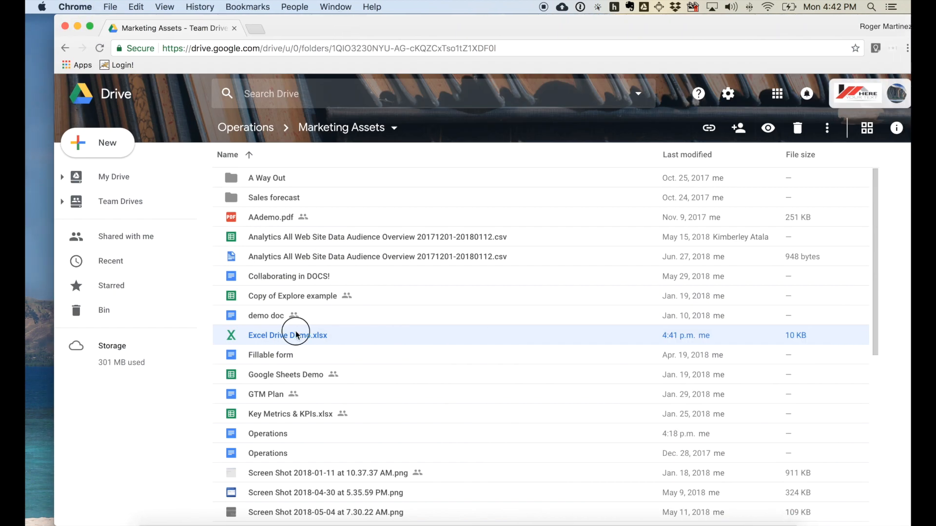
pyautogui.rightClick(297, 336)
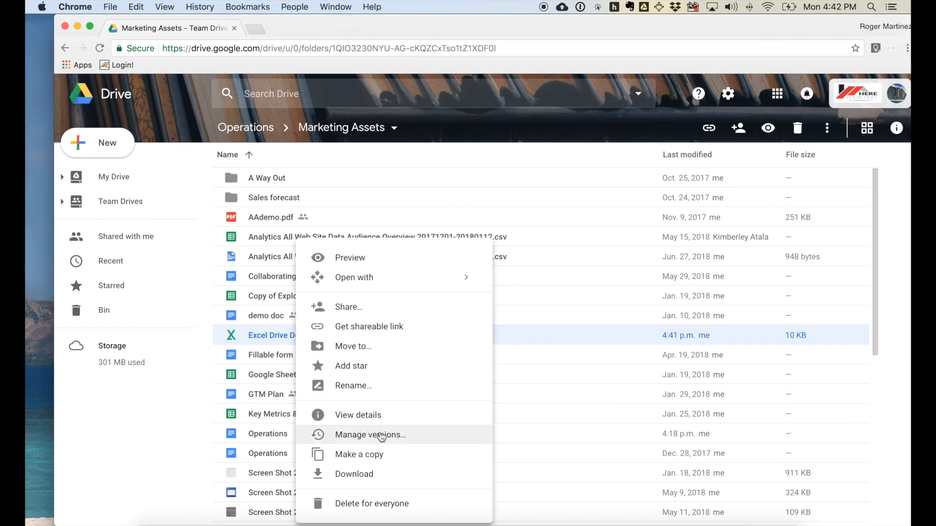
pyautogui.click(370, 435)
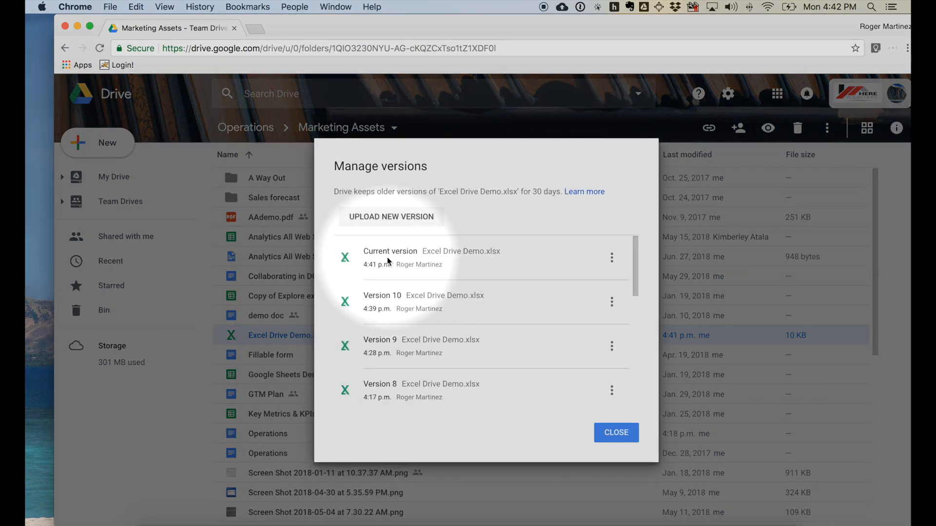
pyautogui.moveTo(616, 433)
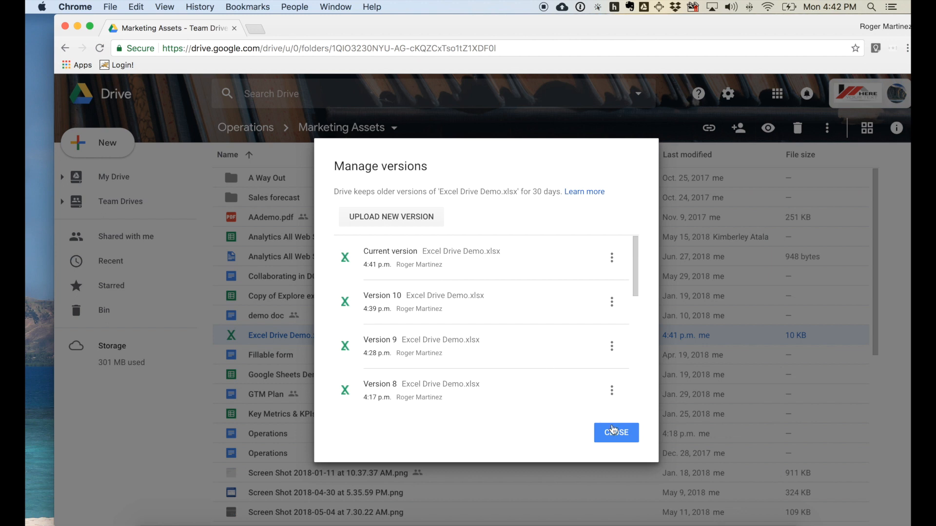
pyautogui.click(616, 433)
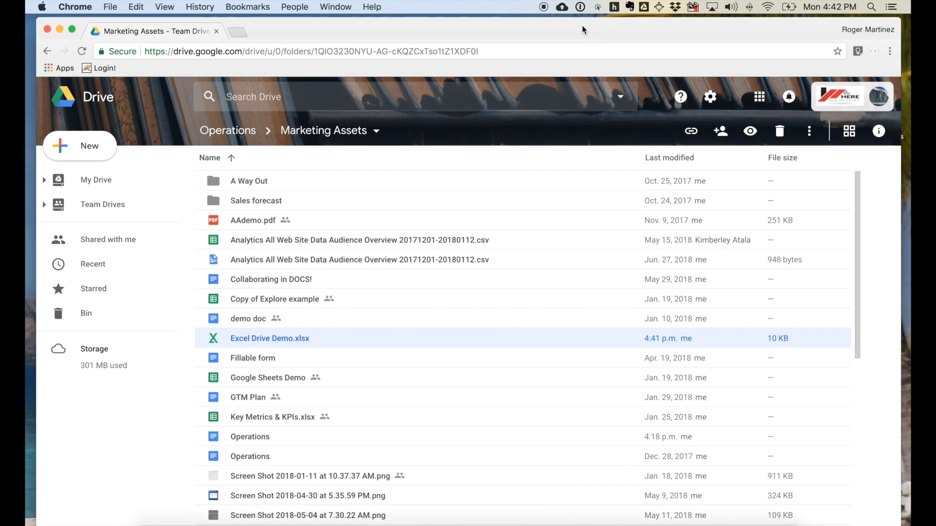
pyautogui.moveTo(522, 34)
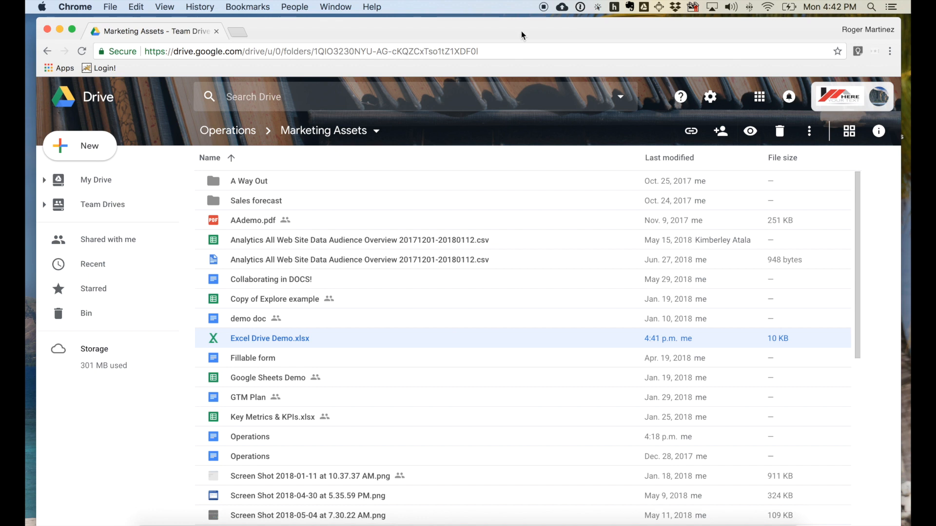